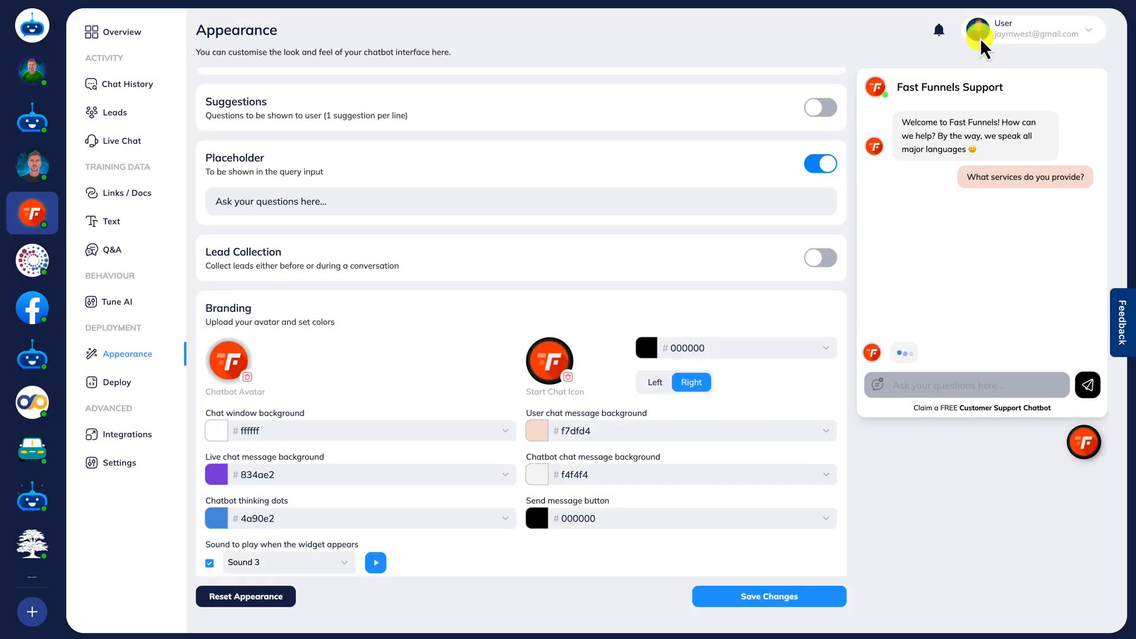
pyautogui.moveTo(575, 32)
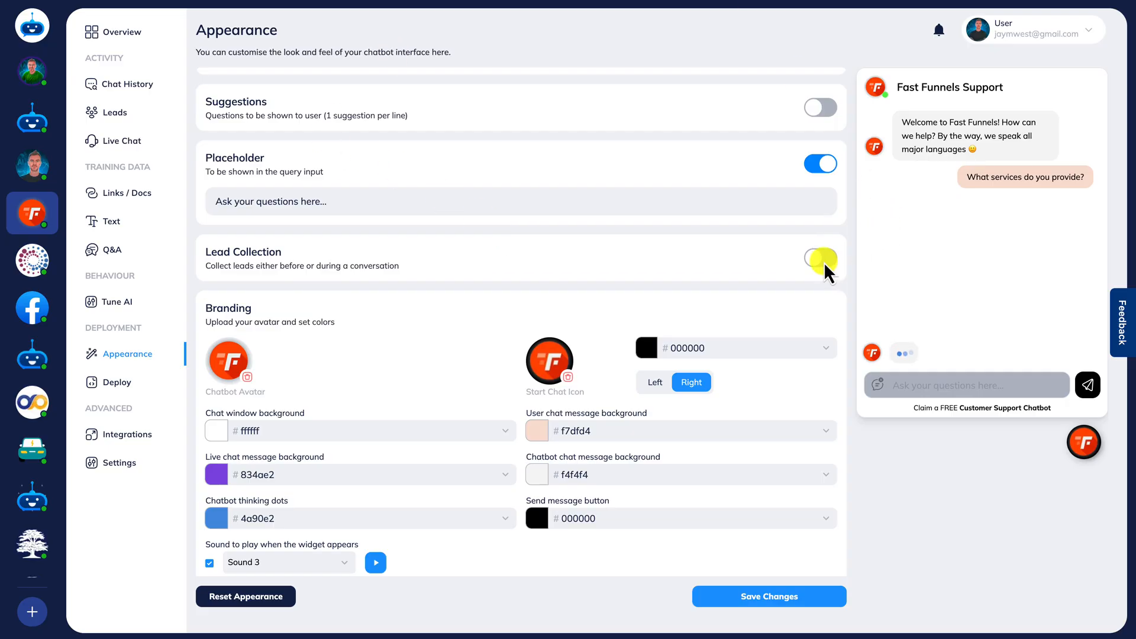
# Step: Enable lead collection and restore the Name, Email, Phone Number, Message field order
pyautogui.click(821, 258)
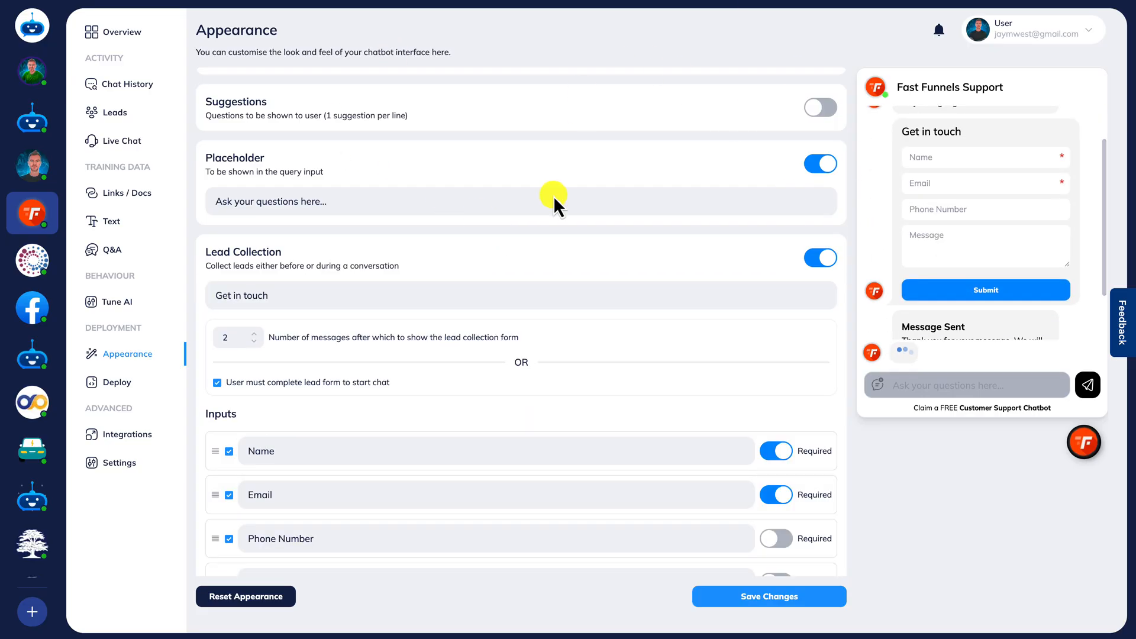
pyautogui.scroll(-3)
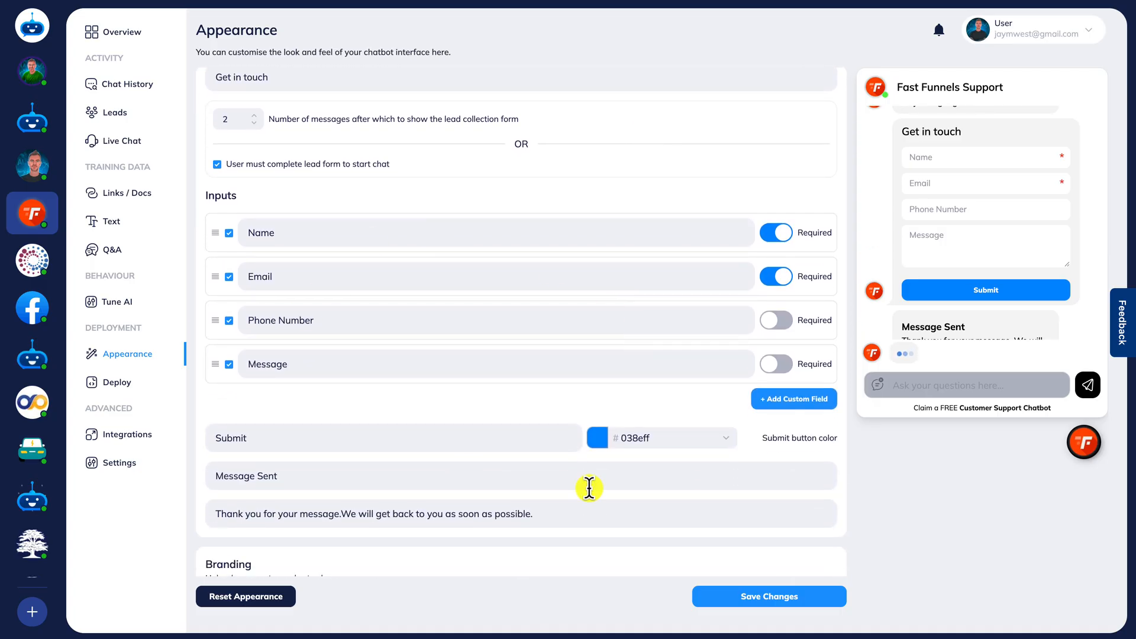
pyautogui.moveTo(794, 398)
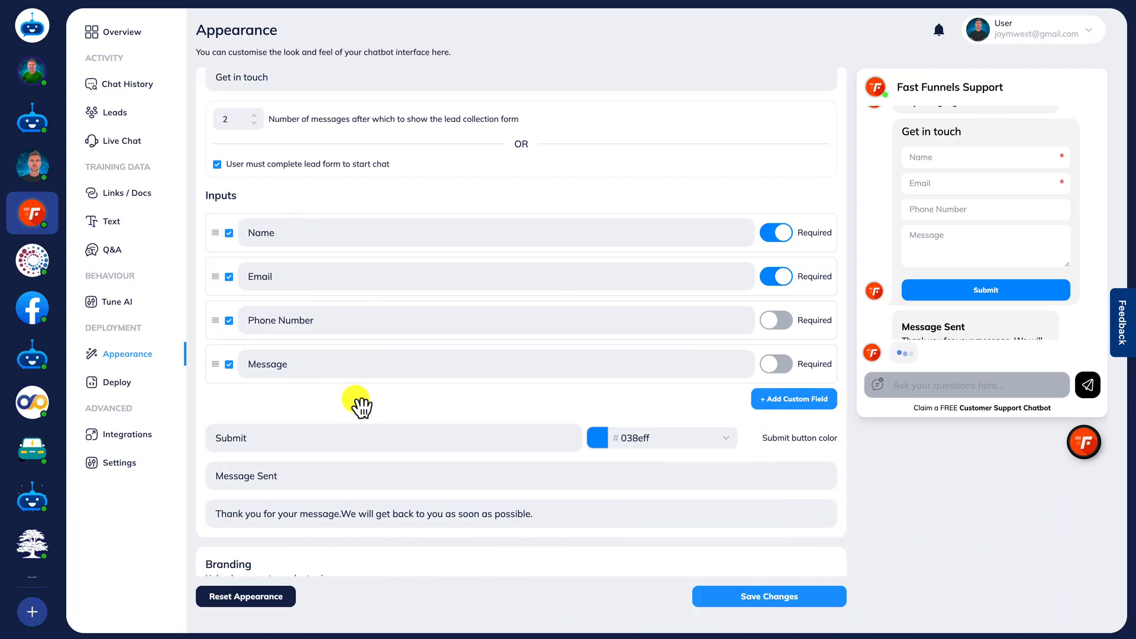
pyautogui.scroll(3)
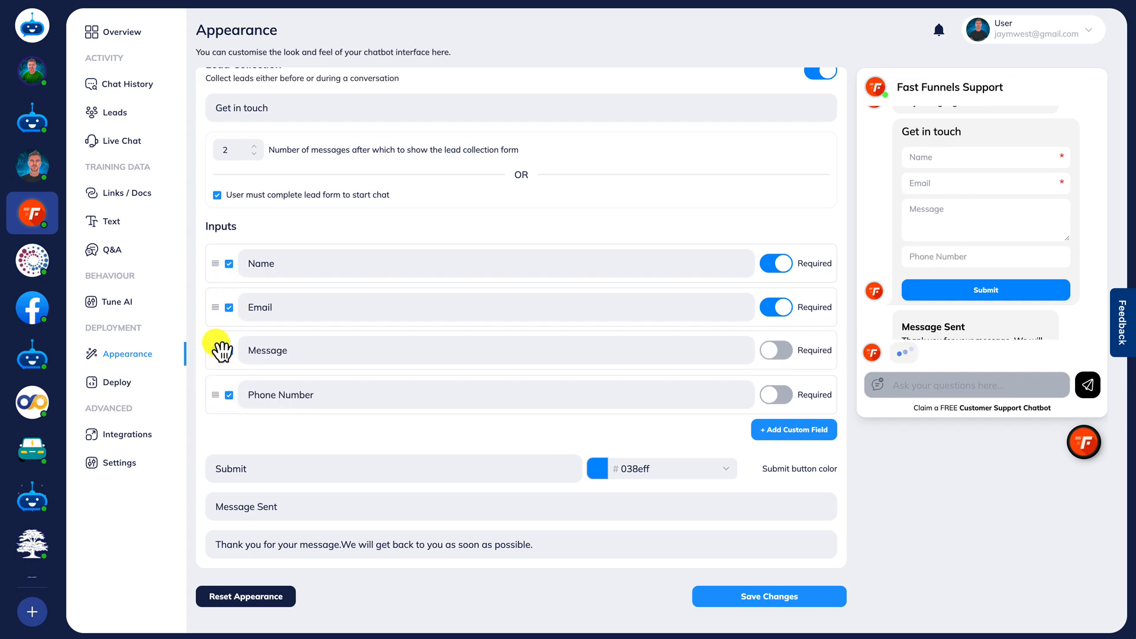
pyautogui.moveTo(216, 350); pyautogui.dragTo(215, 395)
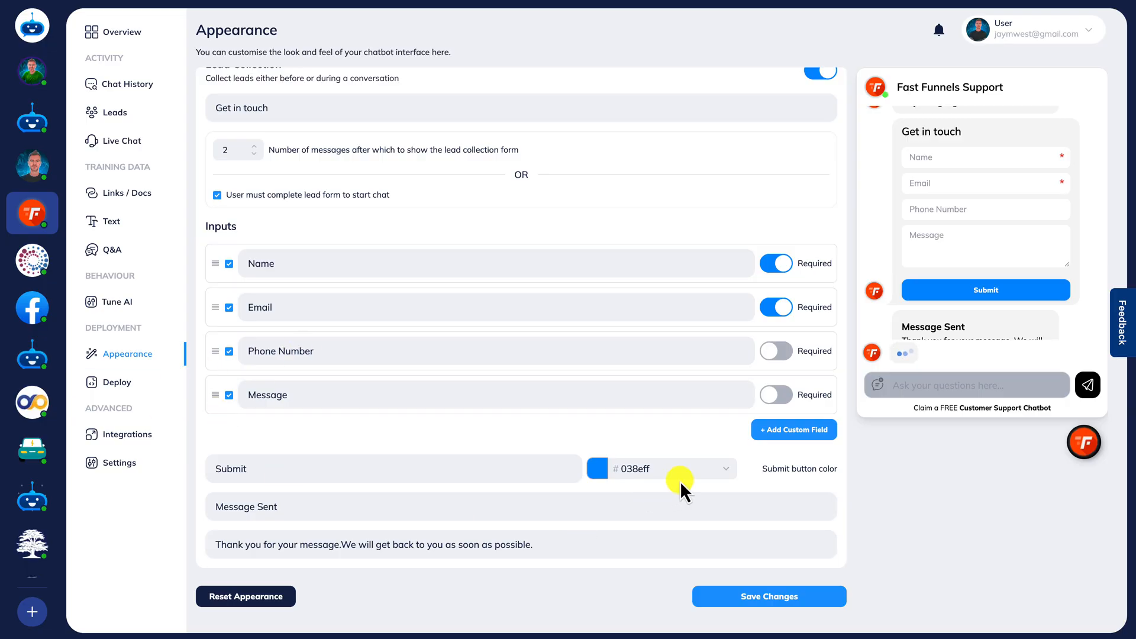
# Step: Add a required 'Website' text field in place of Message and save the lead form
pyautogui.click(794, 430)
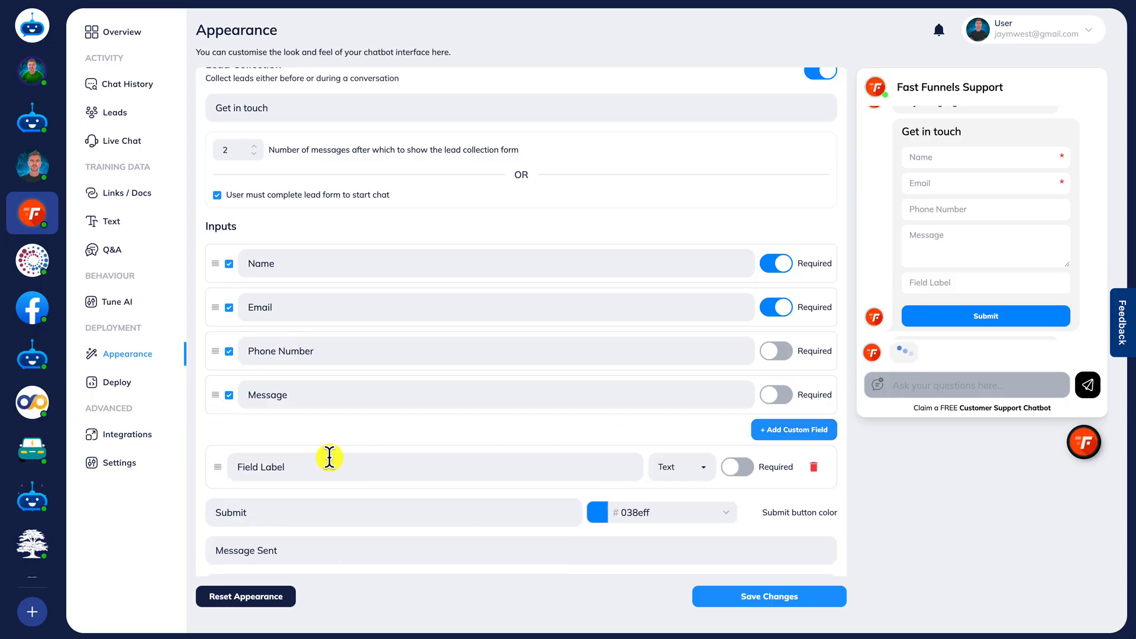
pyautogui.doubleClick(261, 467)
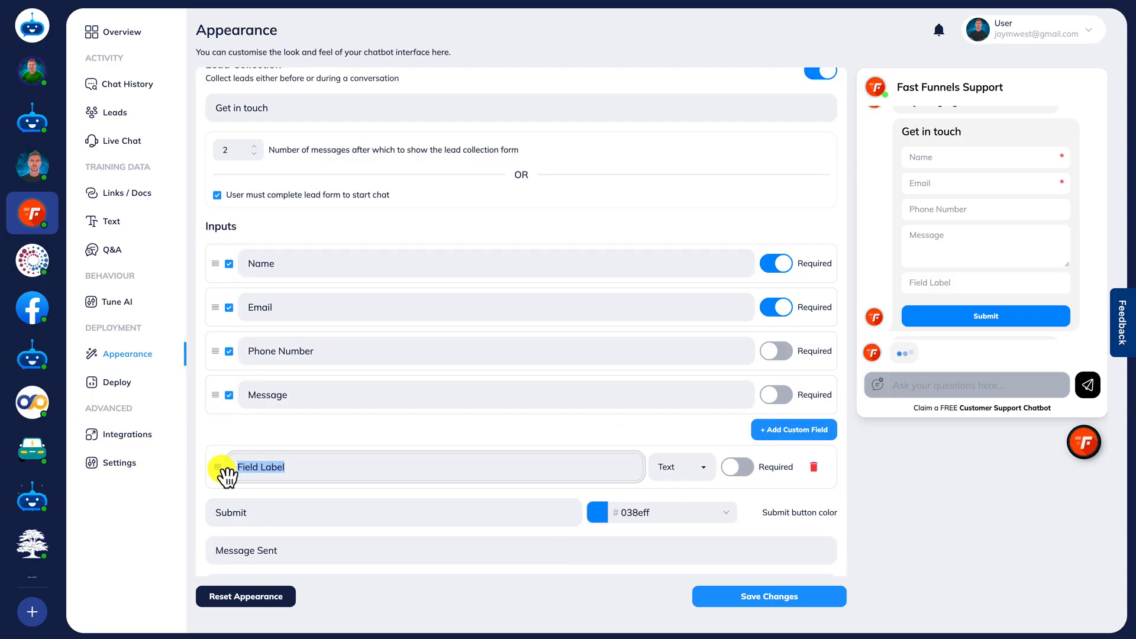
pyautogui.write('Website')
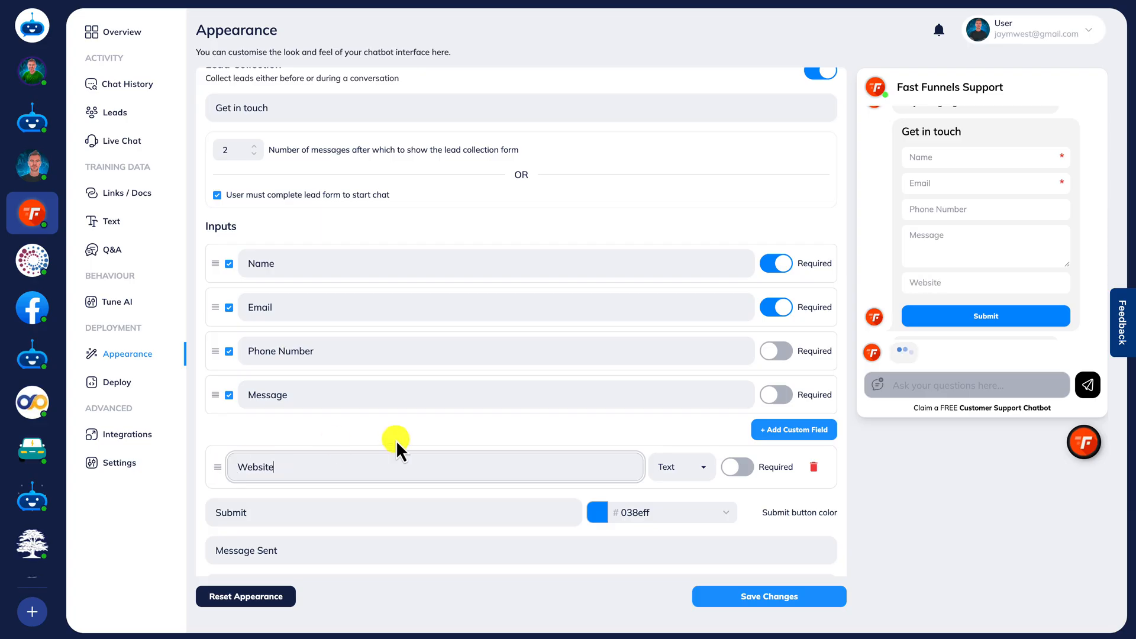
pyautogui.click(678, 467)
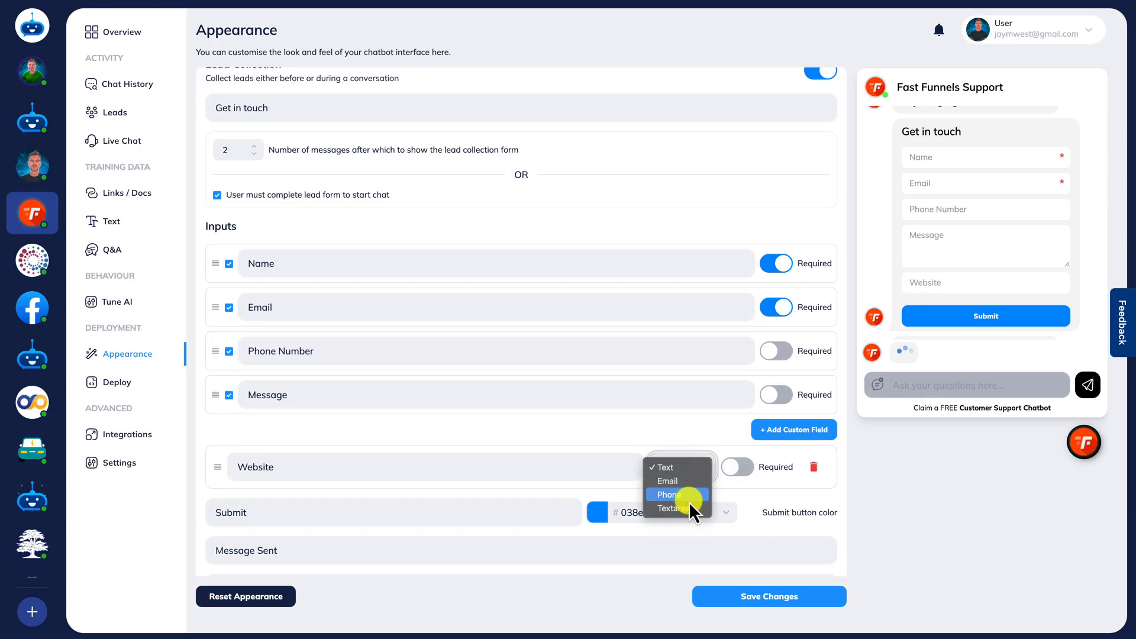
pyautogui.moveTo(675, 481)
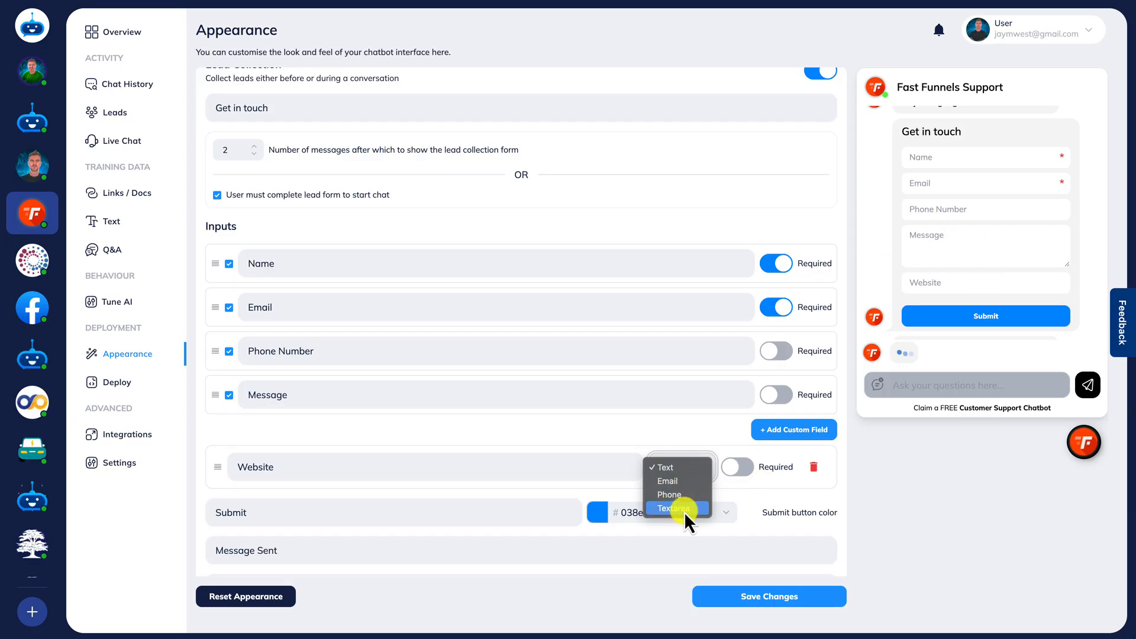
pyautogui.click(664, 507)
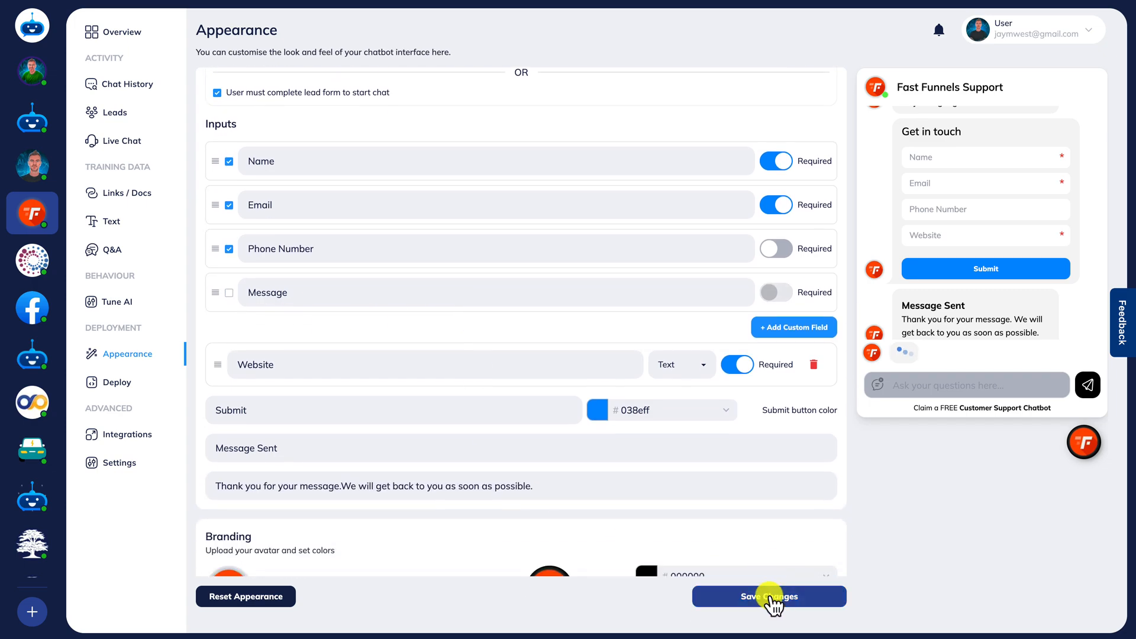
pyautogui.click(768, 596)
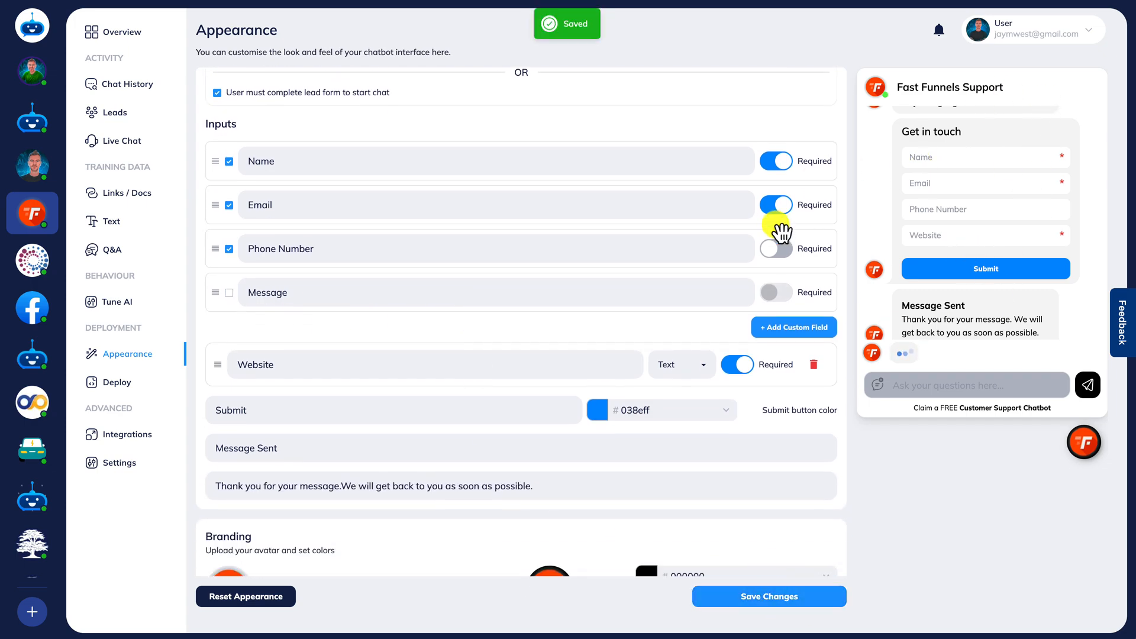
pyautogui.click(114, 112)
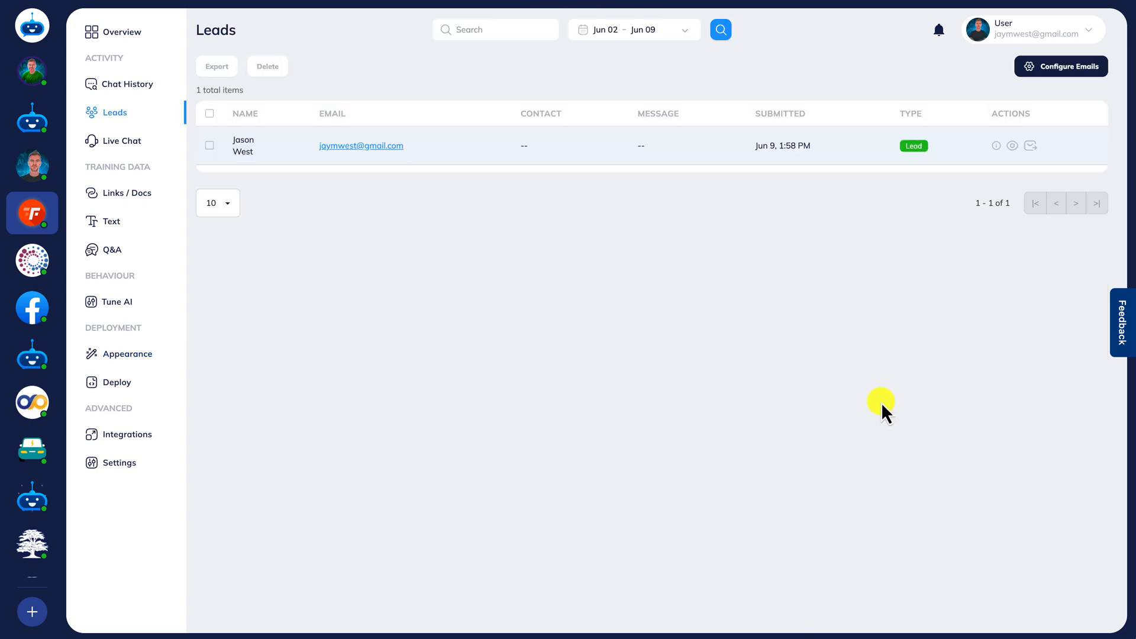
pyautogui.moveTo(167, 174)
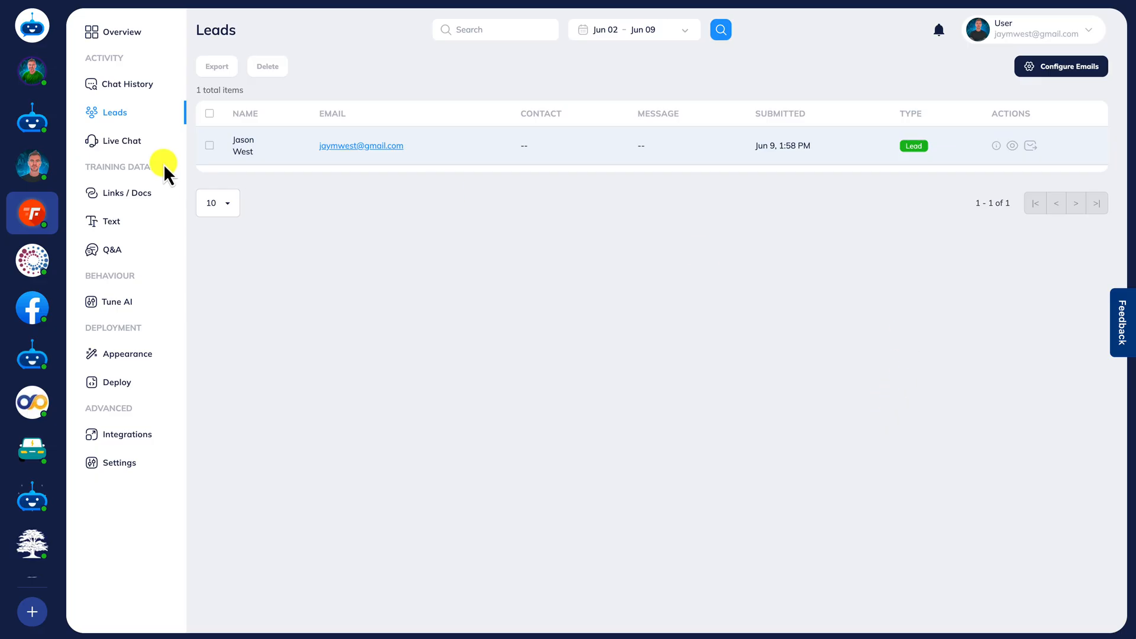
pyautogui.moveTo(1013, 145)
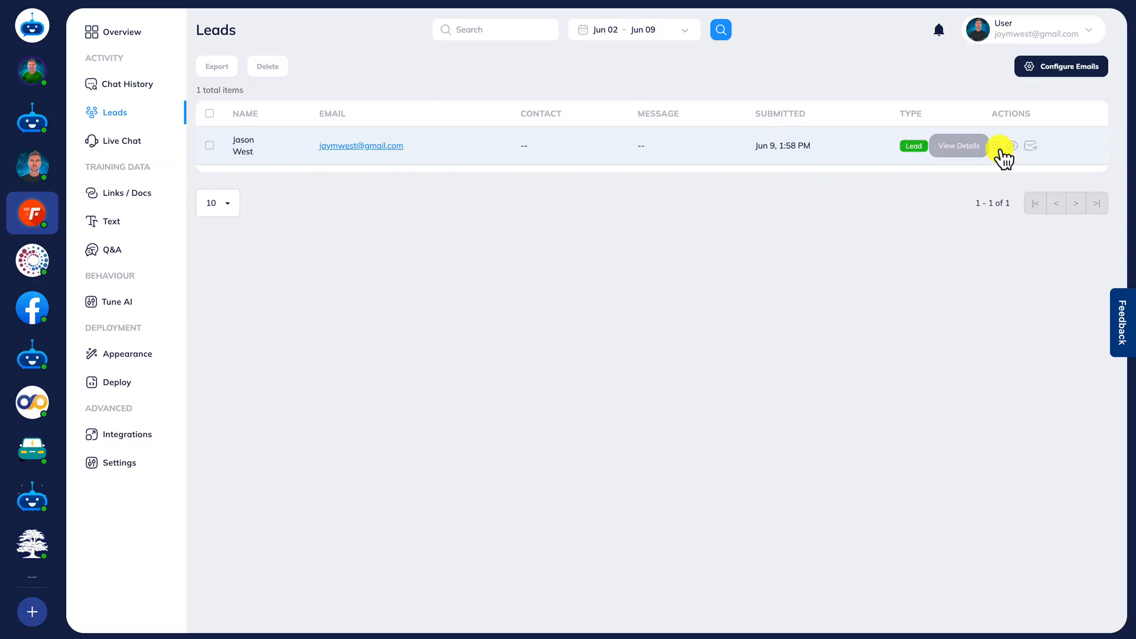
pyautogui.click(959, 146)
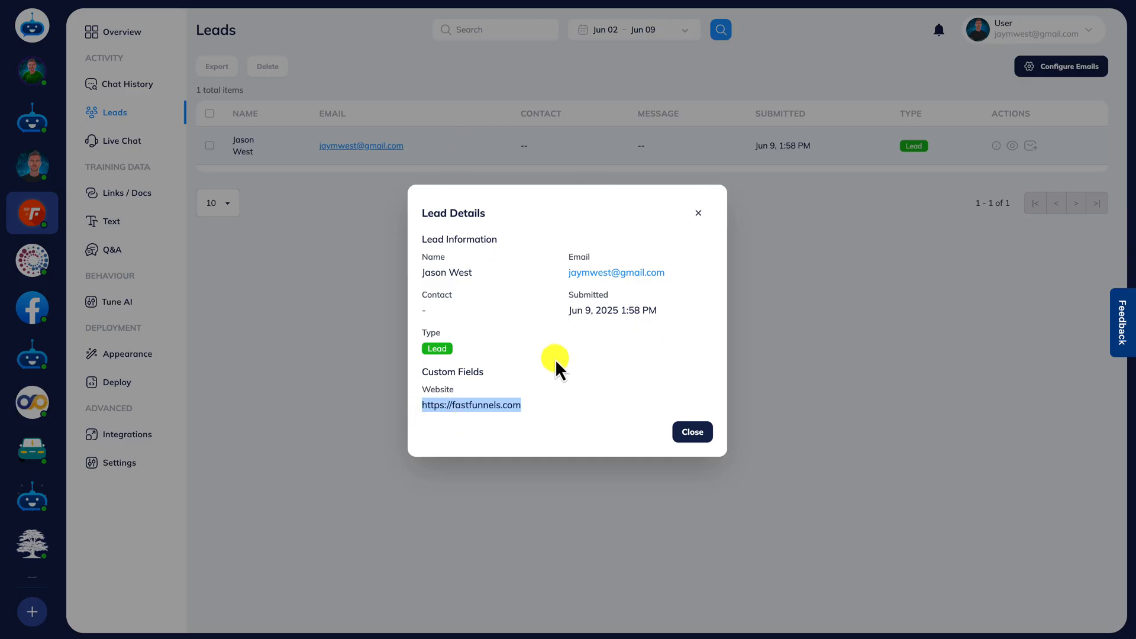
pyautogui.click(691, 432)
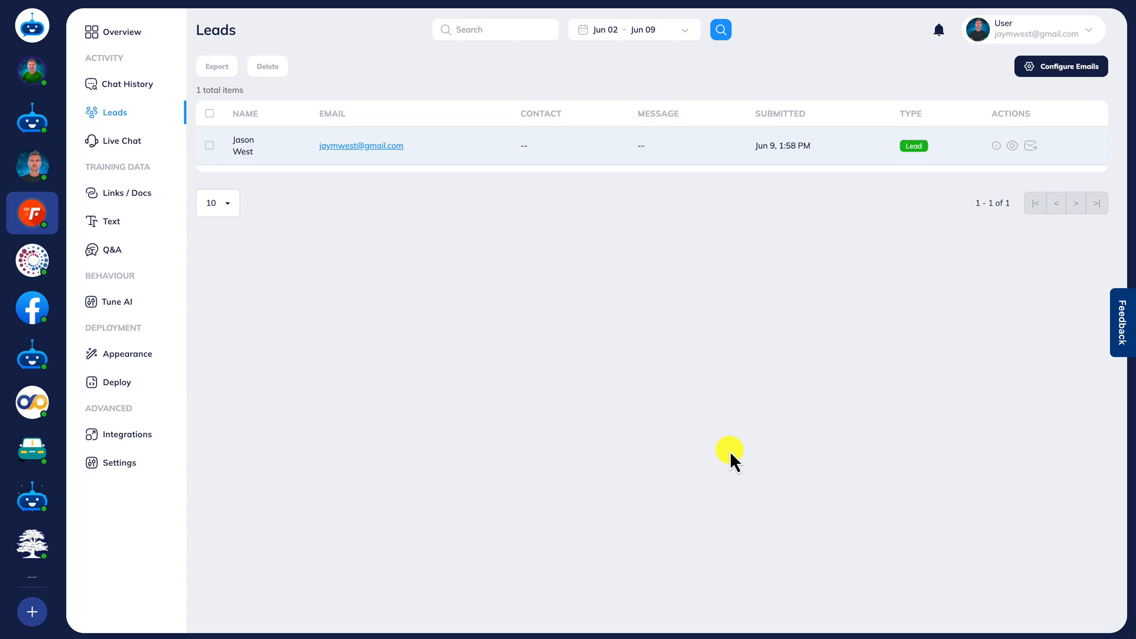
pyautogui.moveTo(336, 403)
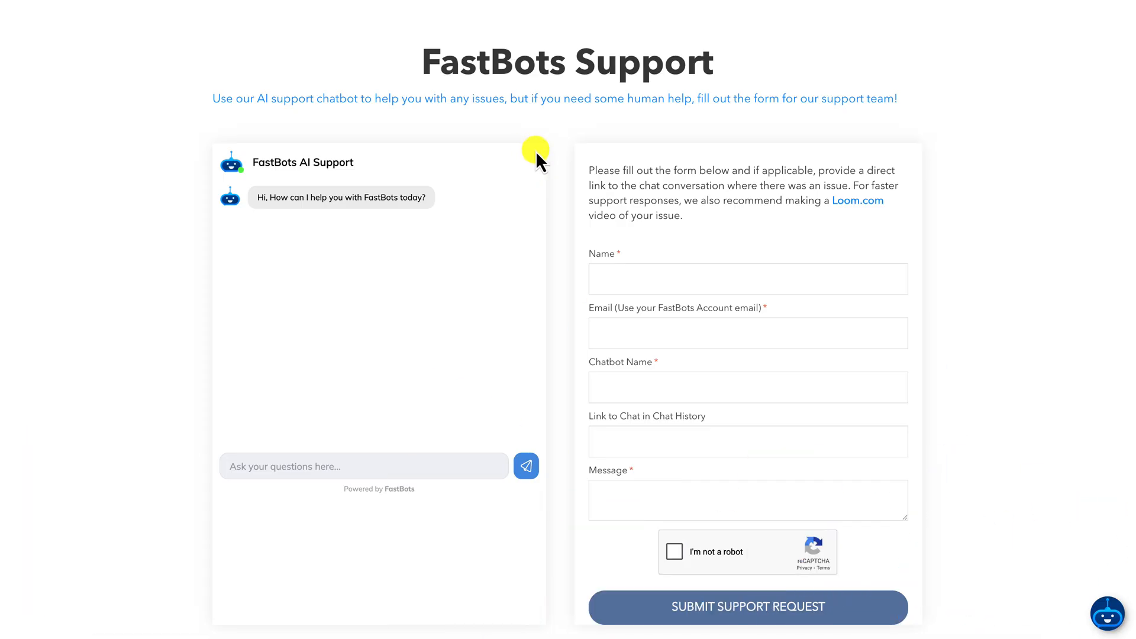
pyautogui.moveTo(539, 168)
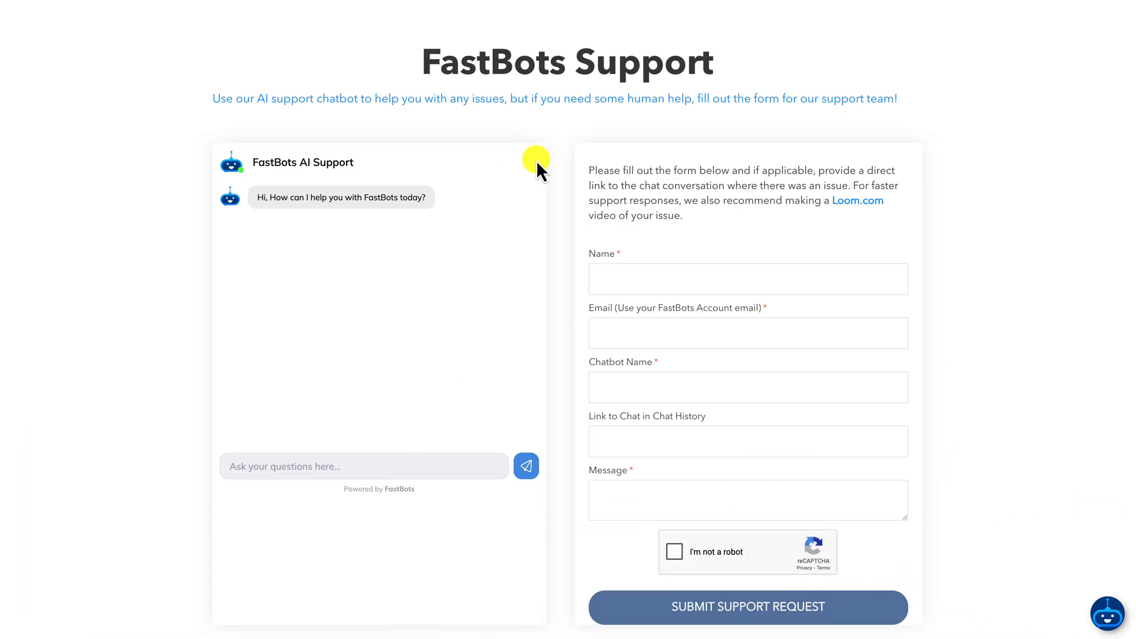
pyautogui.moveTo(529, 174)
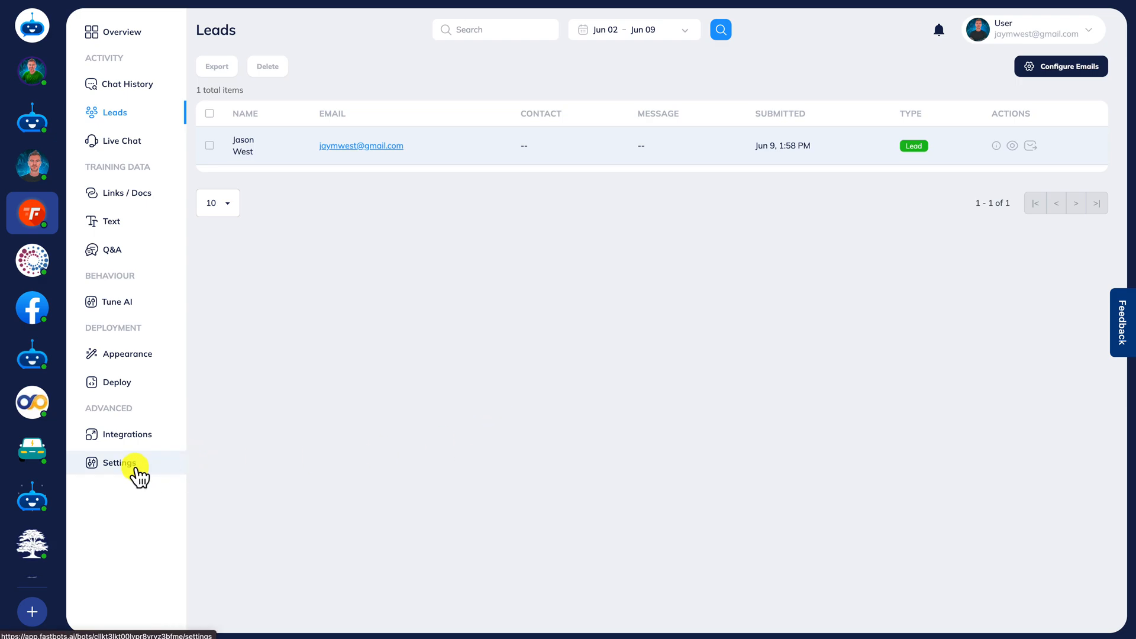
pyautogui.click(119, 462)
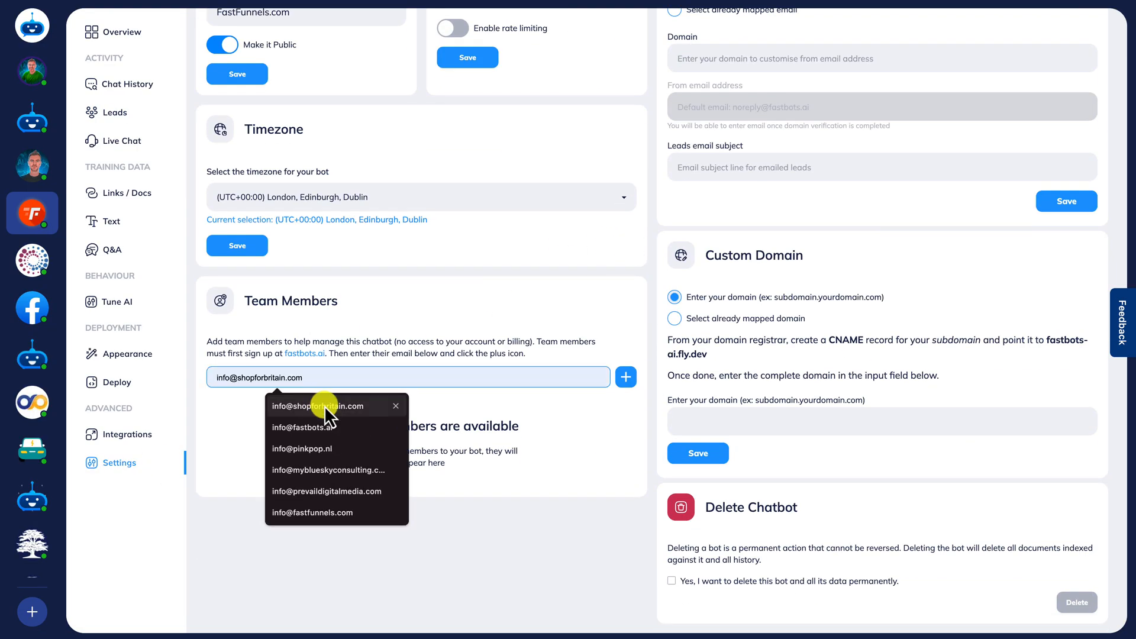
pyautogui.click(626, 377)
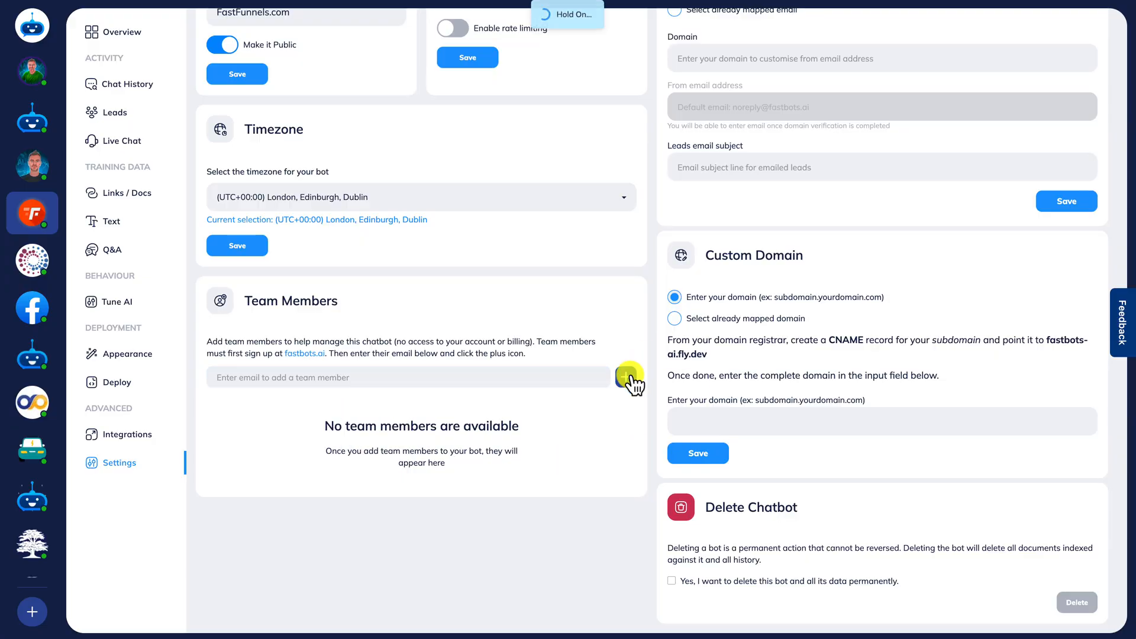
pyautogui.click(625, 377)
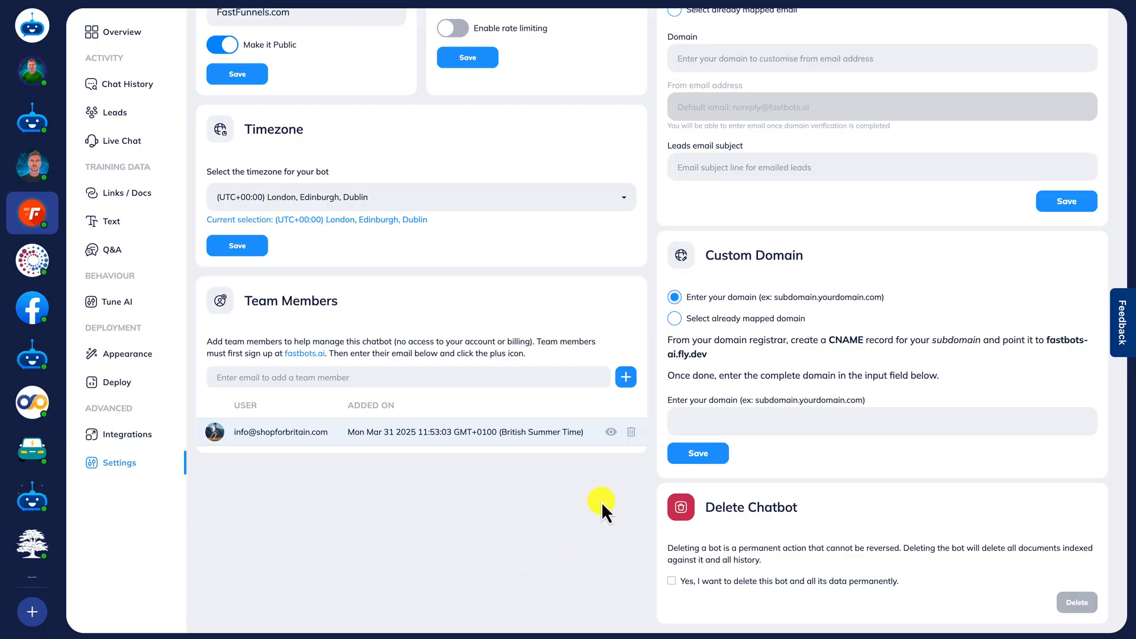
pyautogui.moveTo(611, 432)
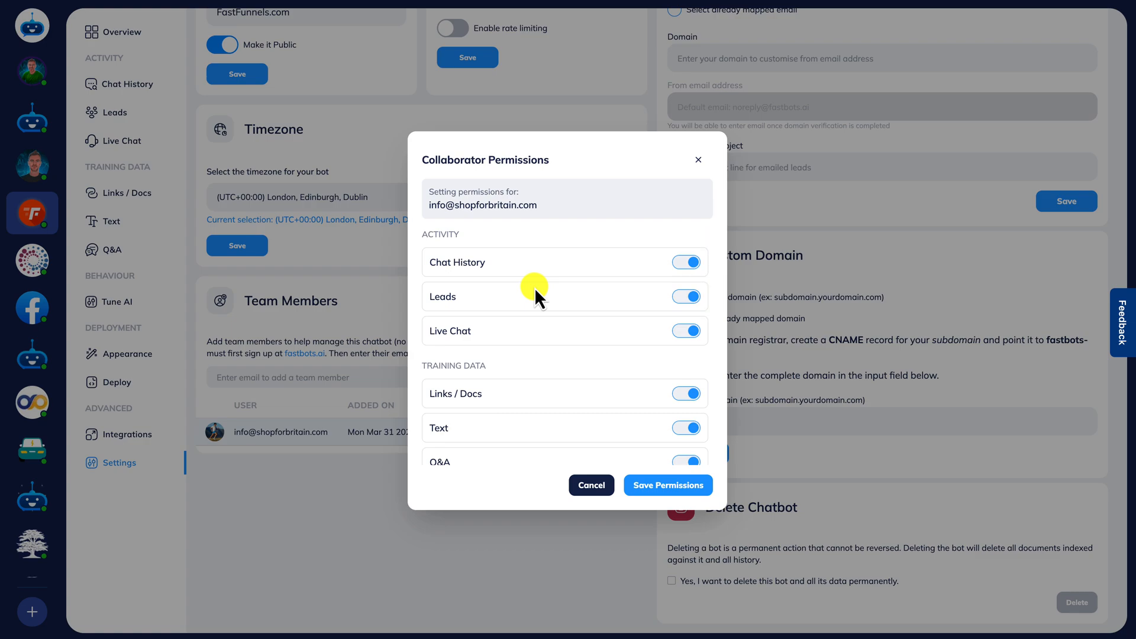
# Step: Switch off the collaborator's Tune AI, Deploy and Text permissions and save them
pyautogui.scroll(-3)
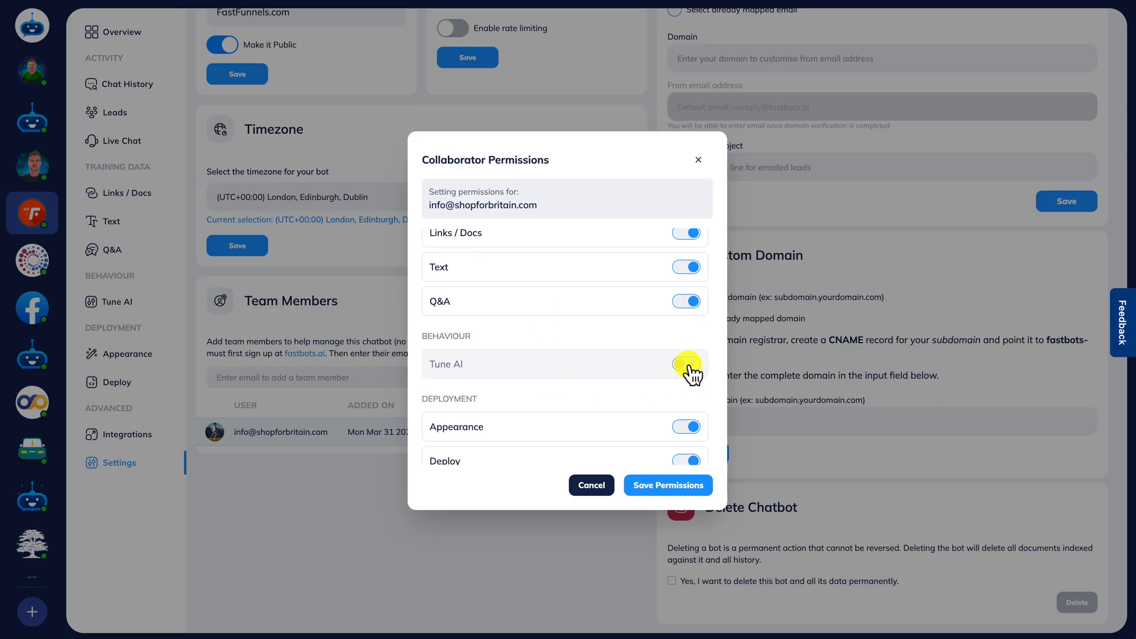
pyautogui.click(685, 364)
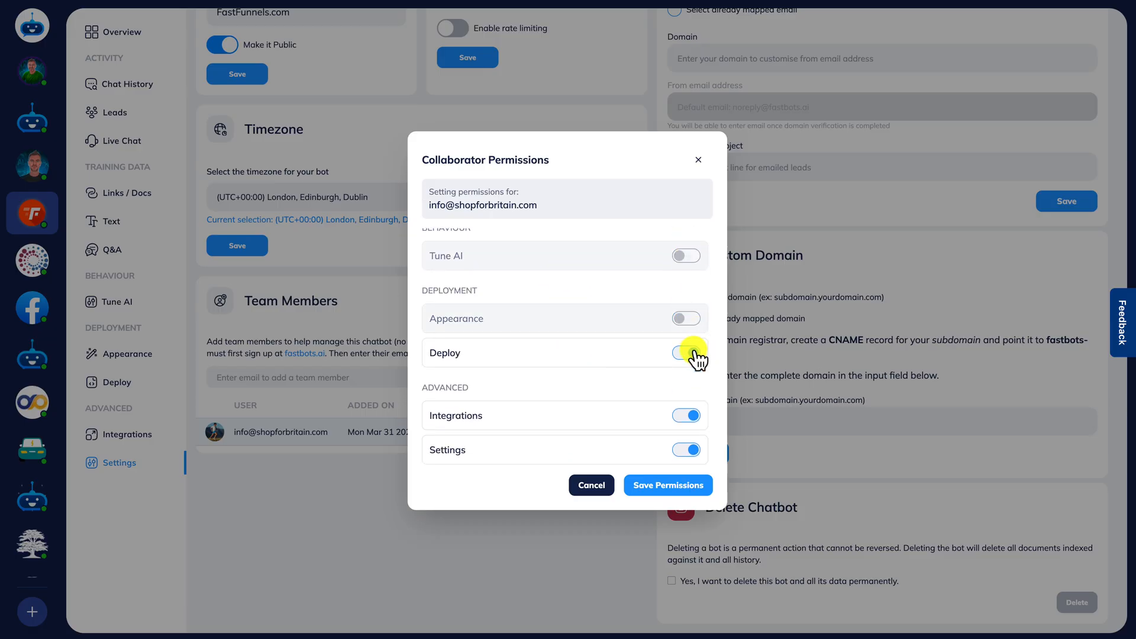
pyautogui.click(684, 353)
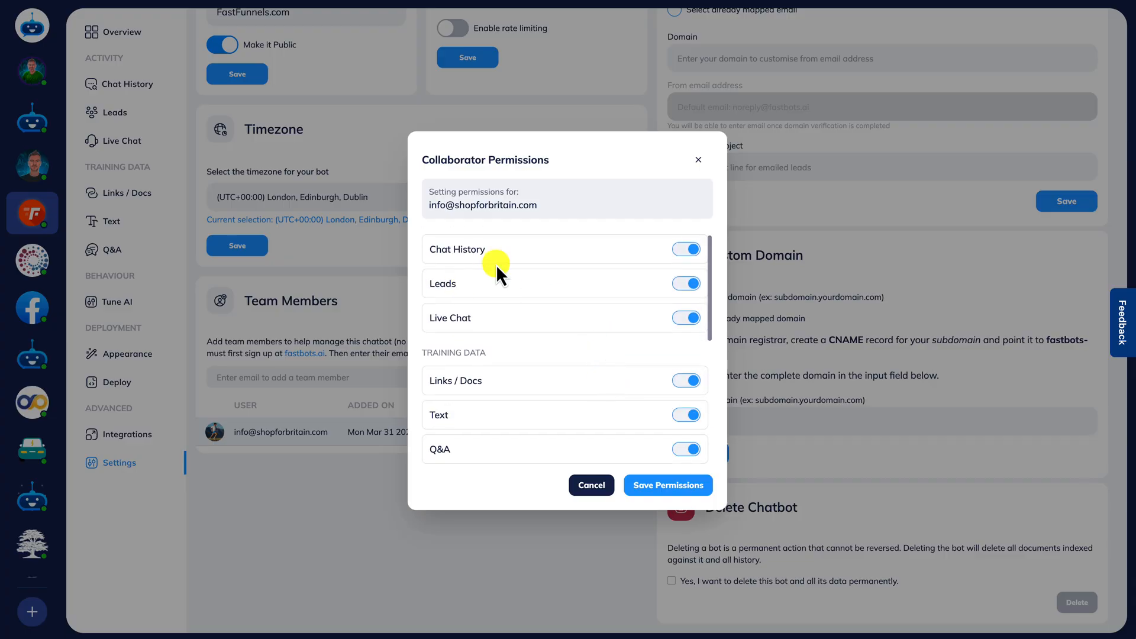
pyautogui.moveTo(460, 316)
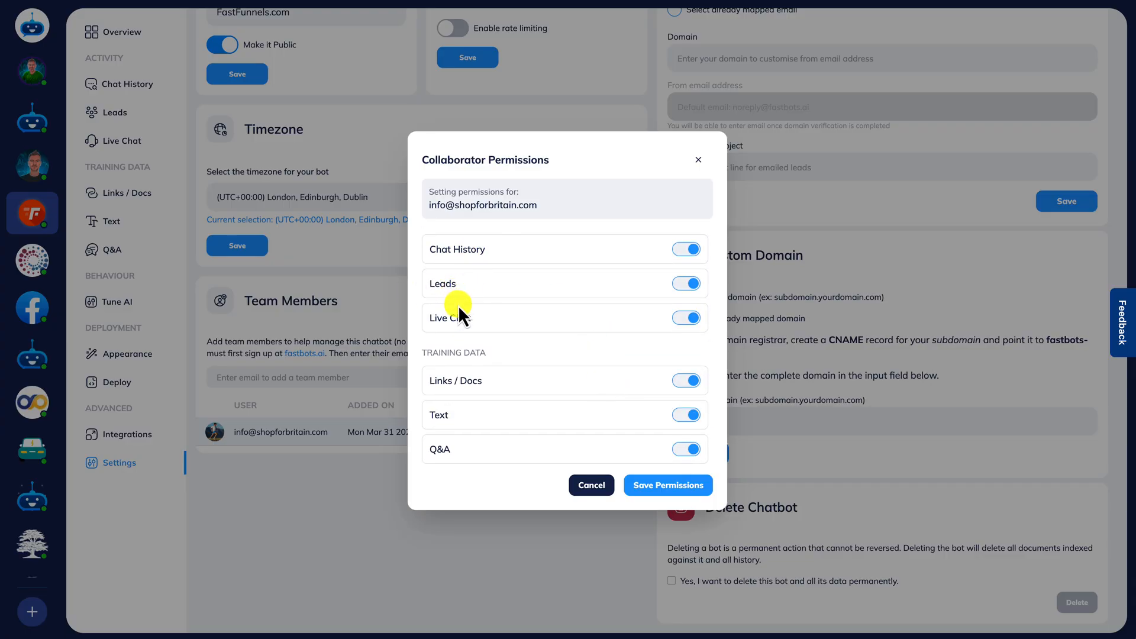
pyautogui.scroll(-3)
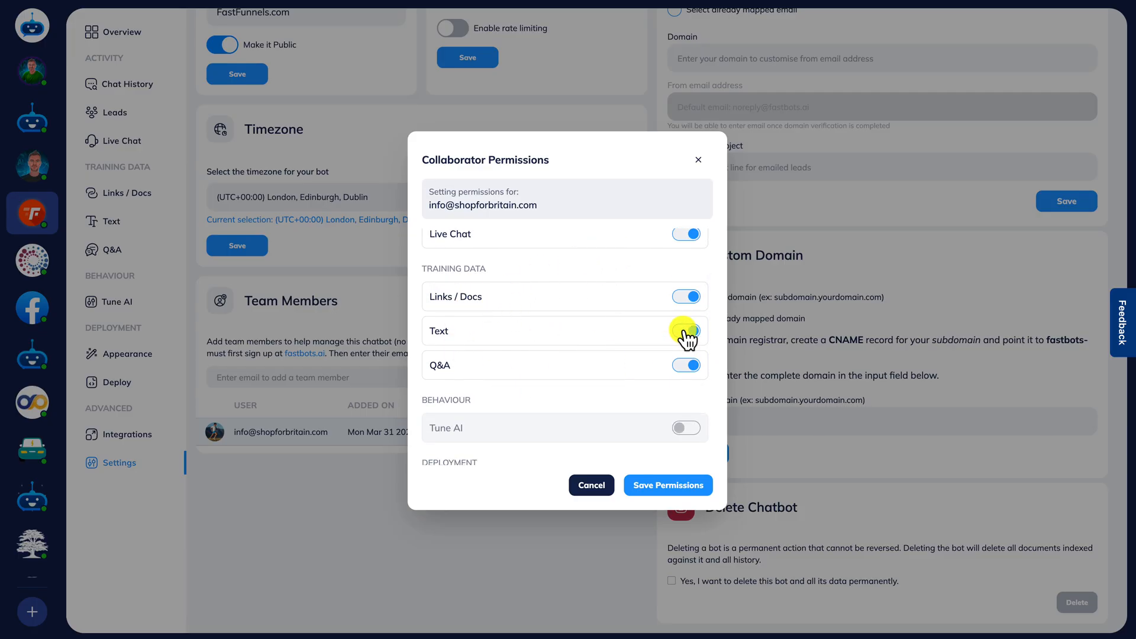
pyautogui.click(685, 332)
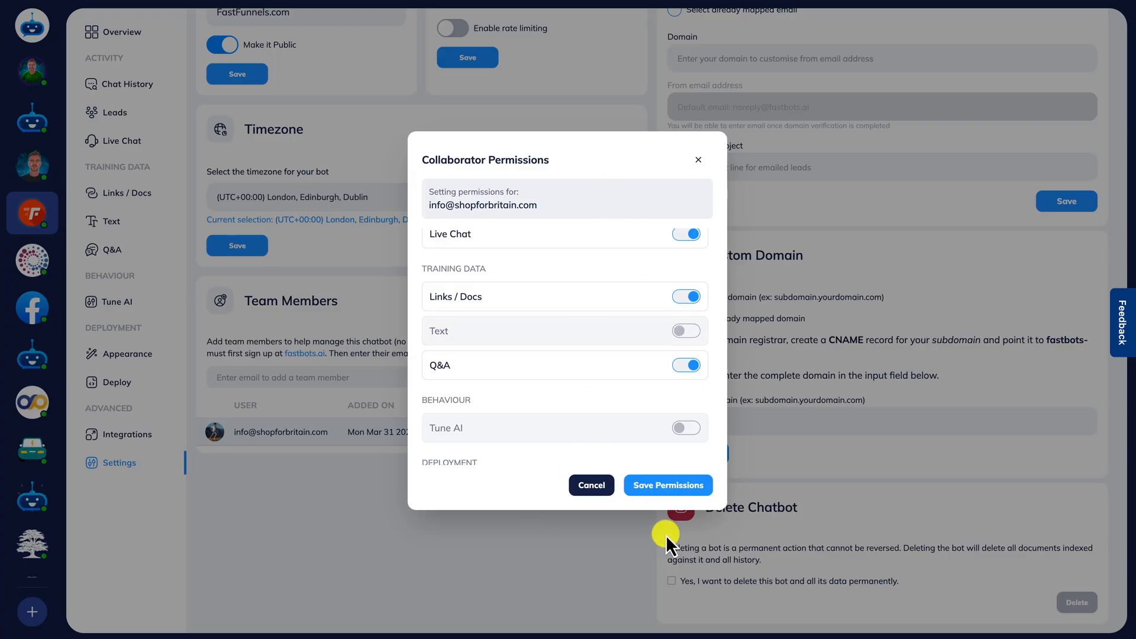
pyautogui.click(667, 485)
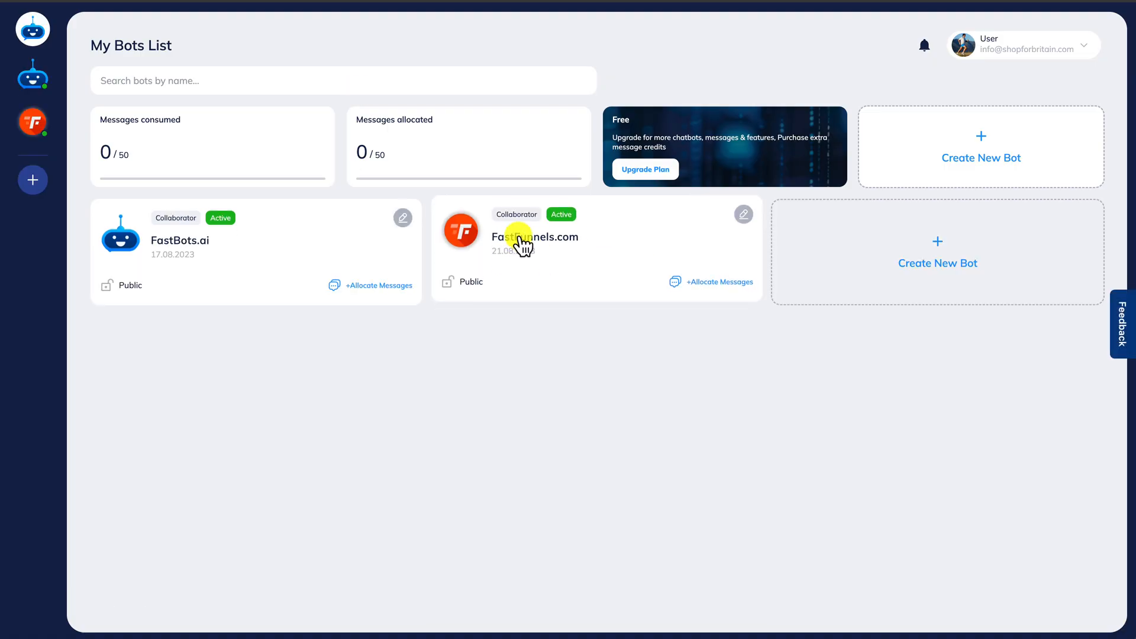
# Step: Open FastFunnels.com from the collaborator's bot list, then return to the owner's bot settings
pyautogui.click(535, 236)
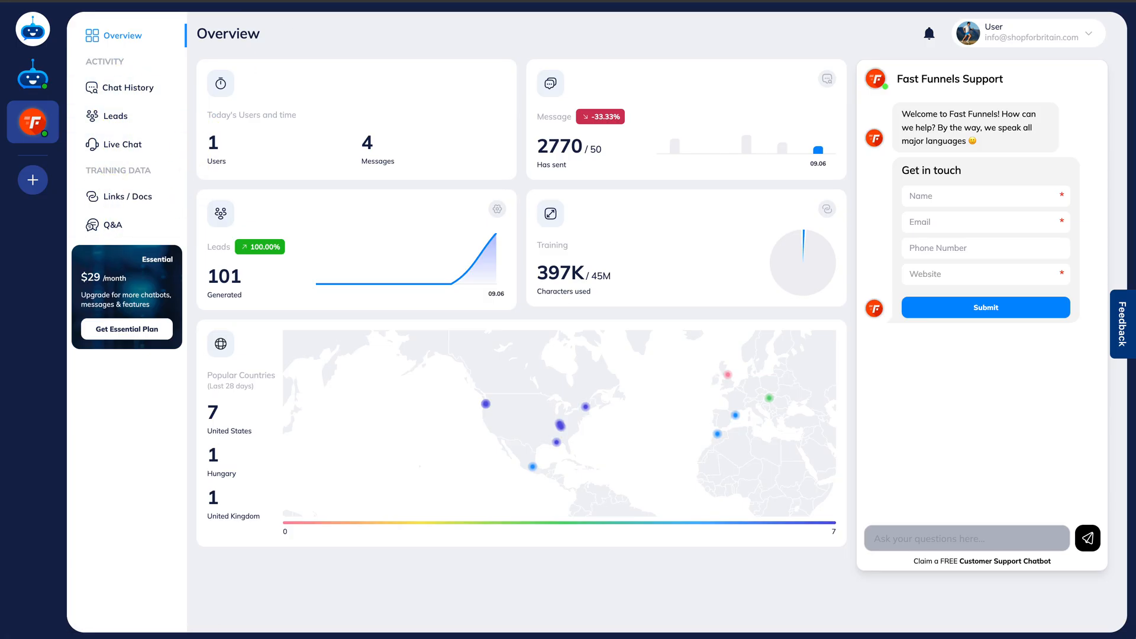
pyautogui.click(118, 462)
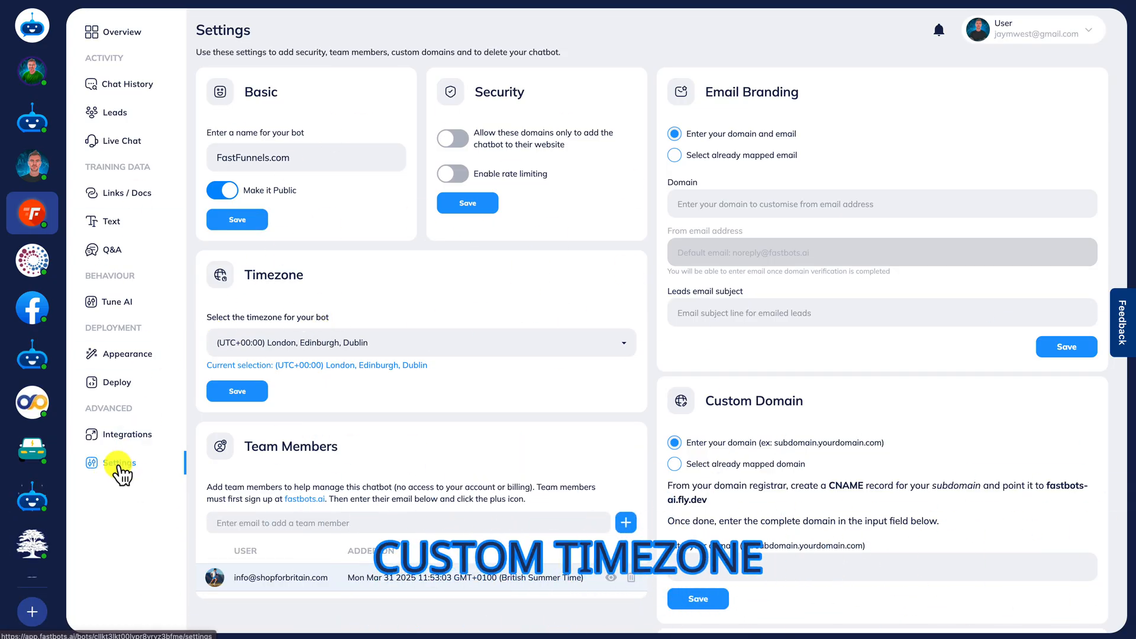
# Step: Set the bot's timezone to (UTC+00:00) London, Edinburgh, Dublin and save
pyautogui.click(419, 342)
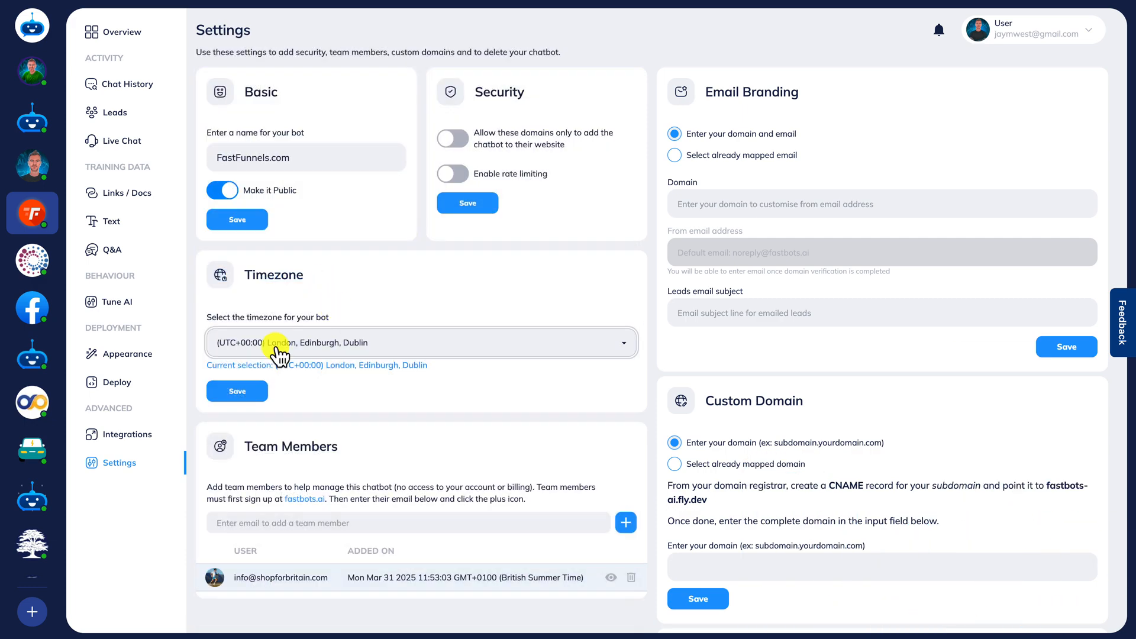
pyautogui.click(237, 391)
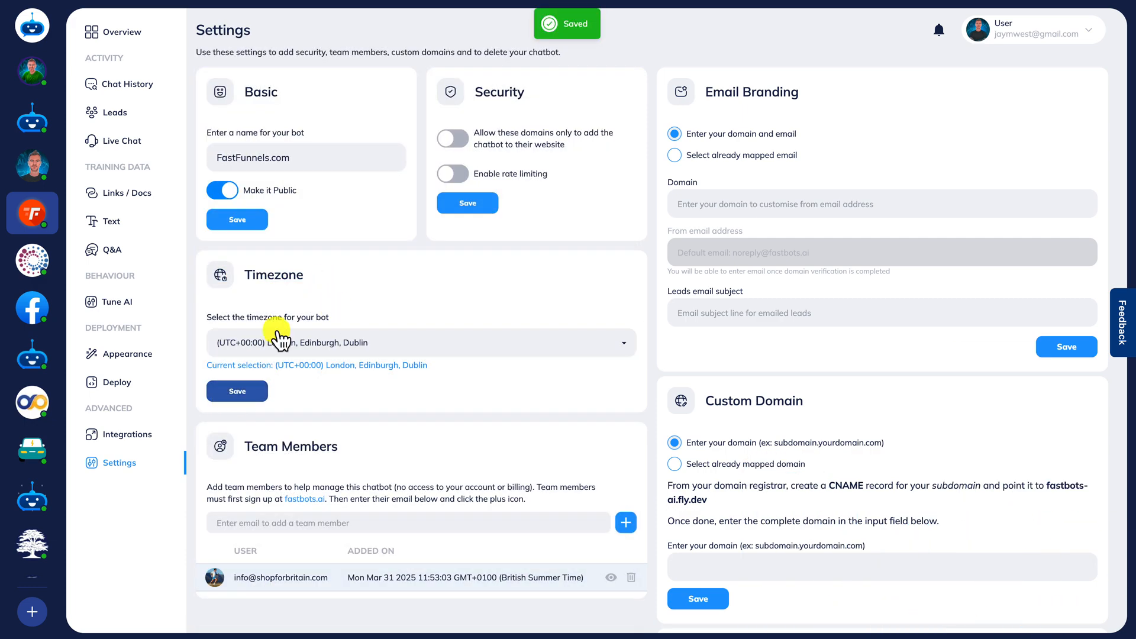
pyautogui.click(128, 84)
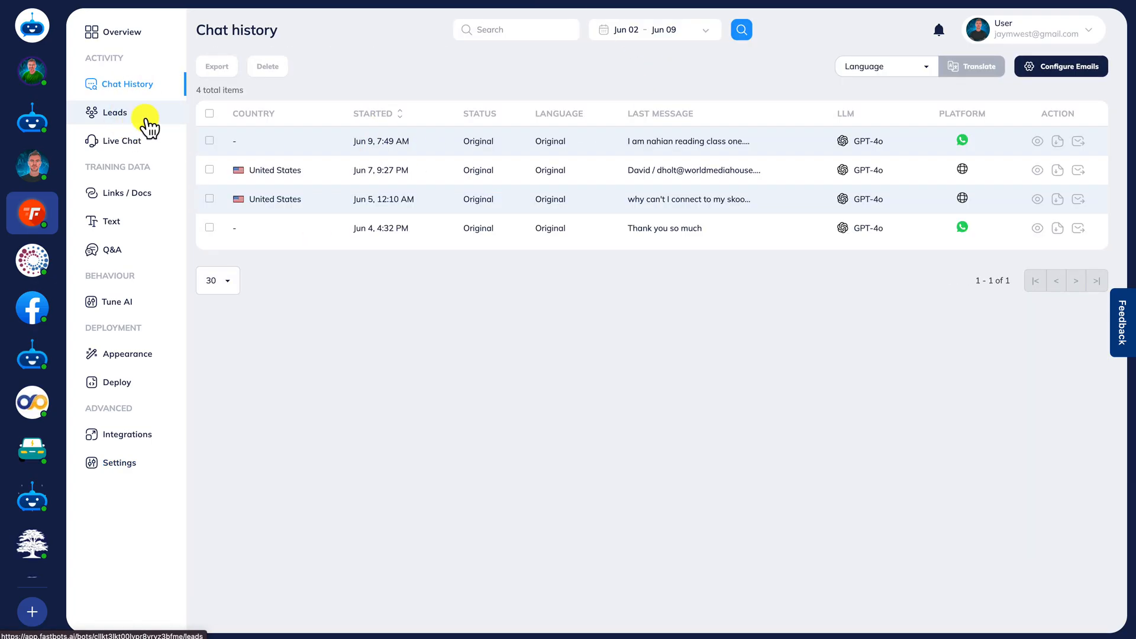
pyautogui.moveTo(355, 153)
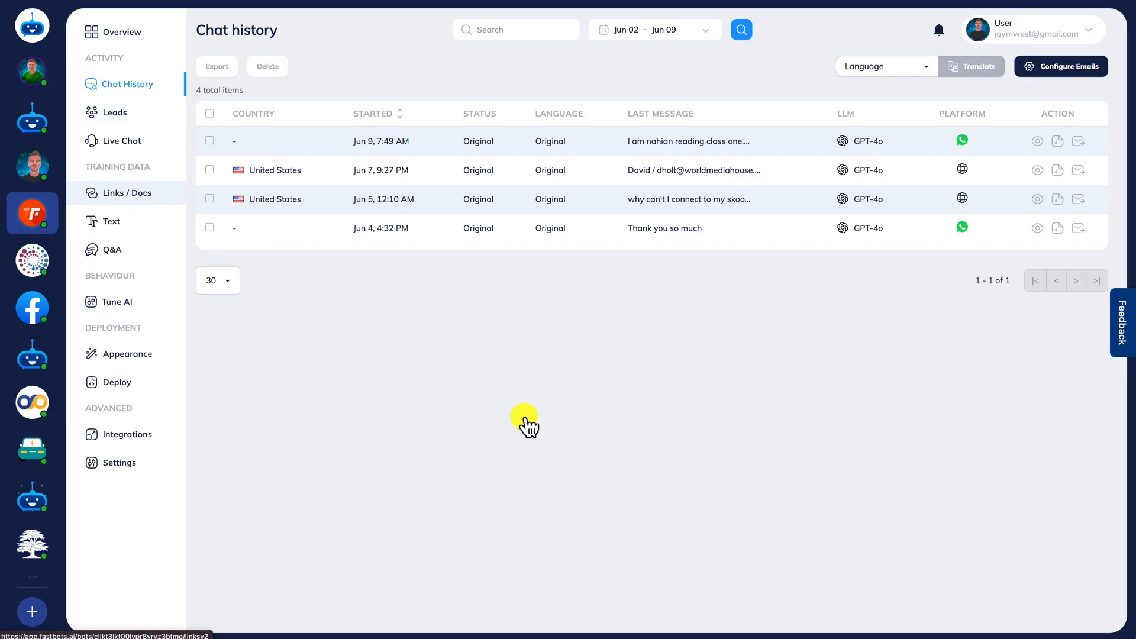
# Step: Show the Links / Docs page under Training Data
pyautogui.click(128, 193)
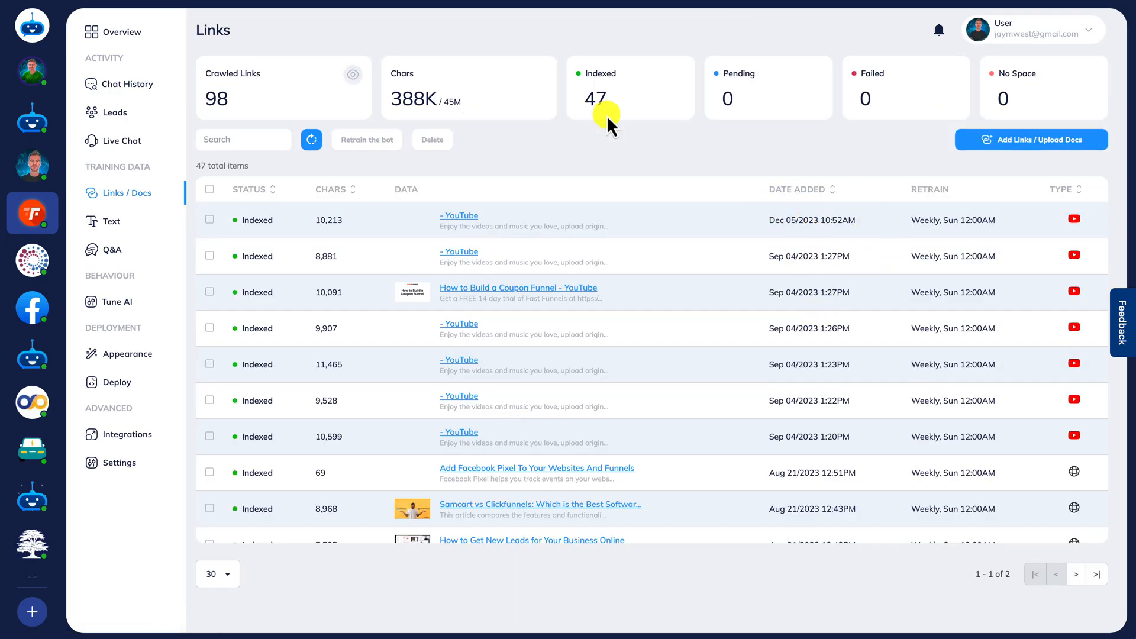
pyautogui.moveTo(293, 403)
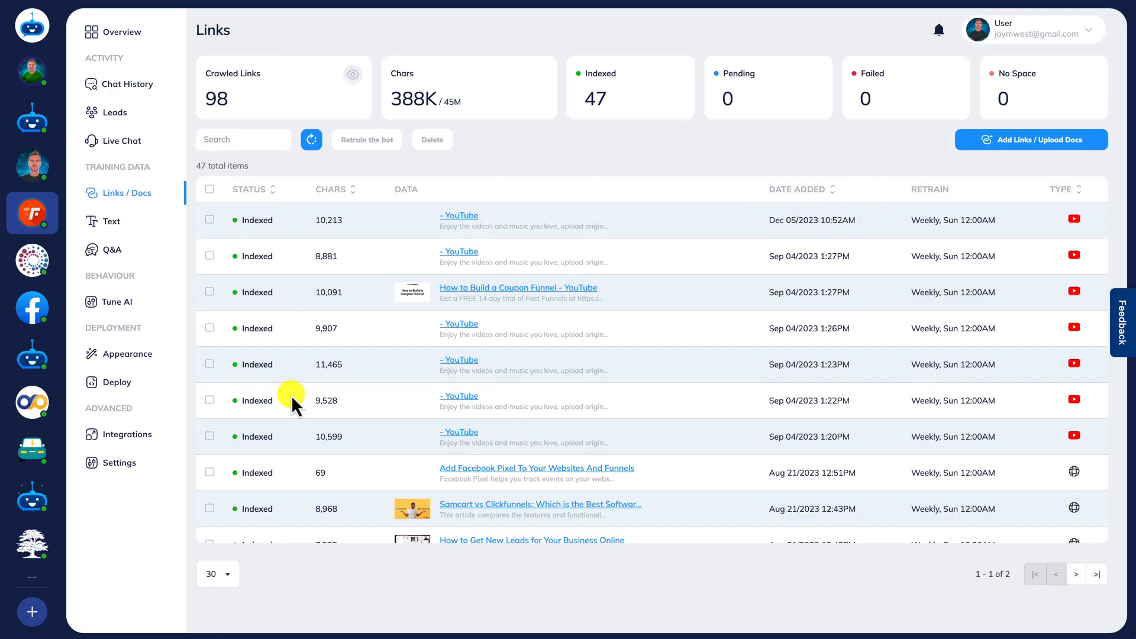